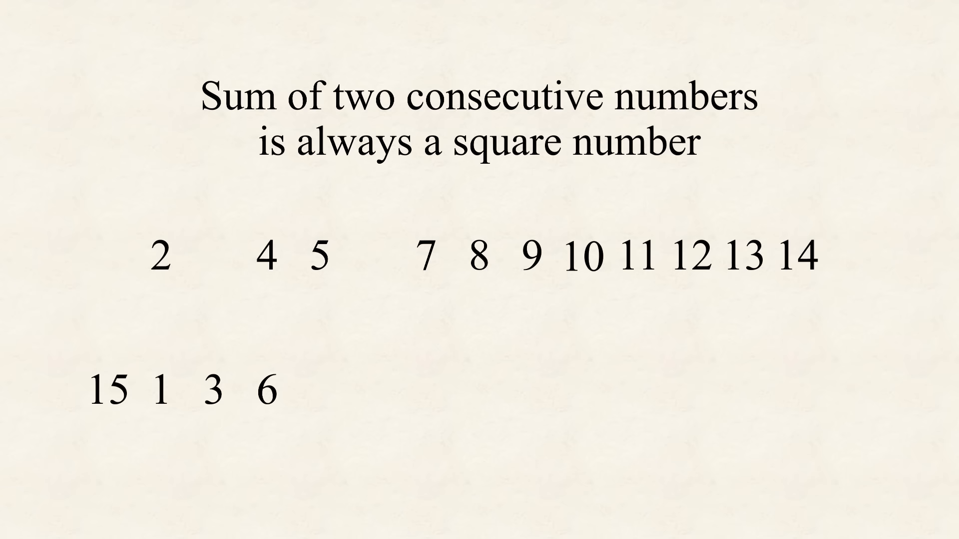
# Drag and click on the presentation slides to move toward the idea slide
pyautogui.moveTo(584, 258); pyautogui.dragTo(313, 391)
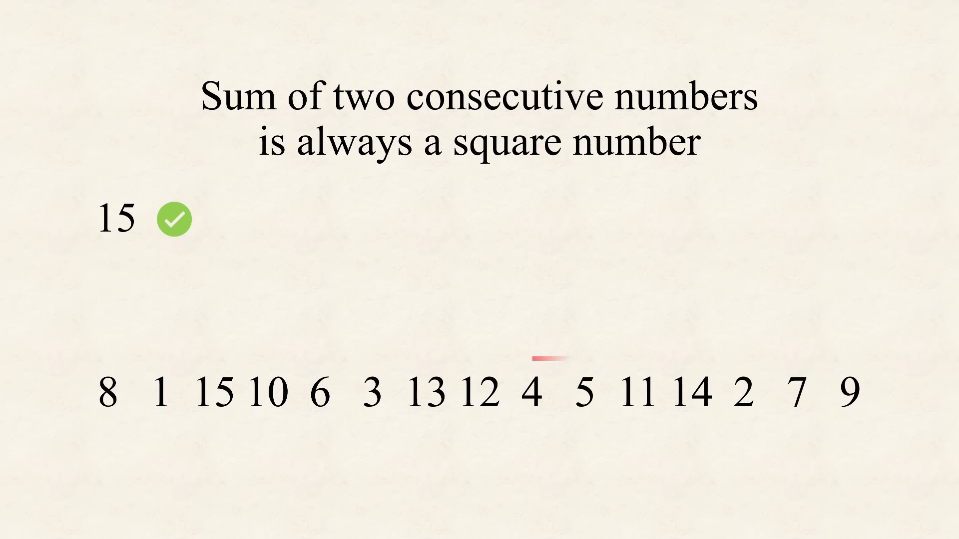
pyautogui.click(529, 395)
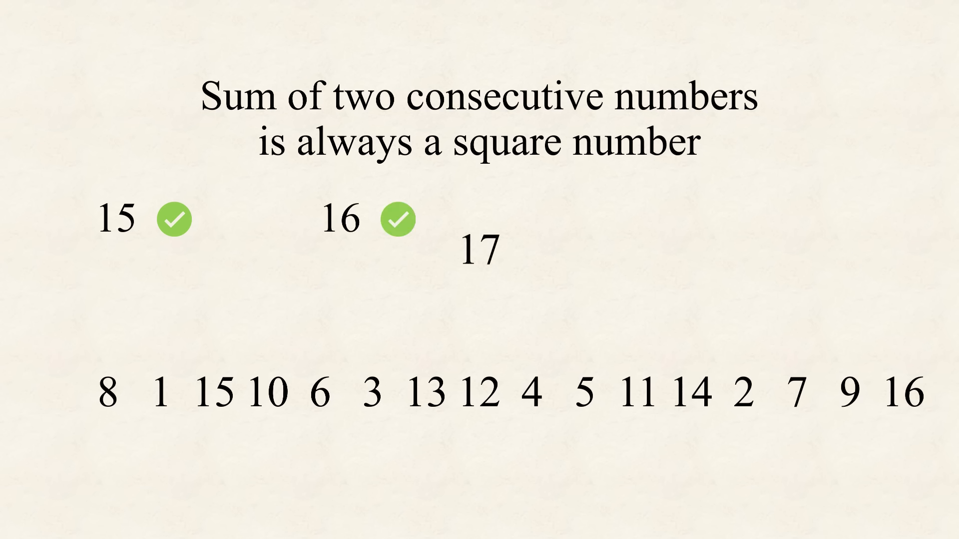
pyautogui.moveTo(482, 256); pyautogui.dragTo(54, 395)
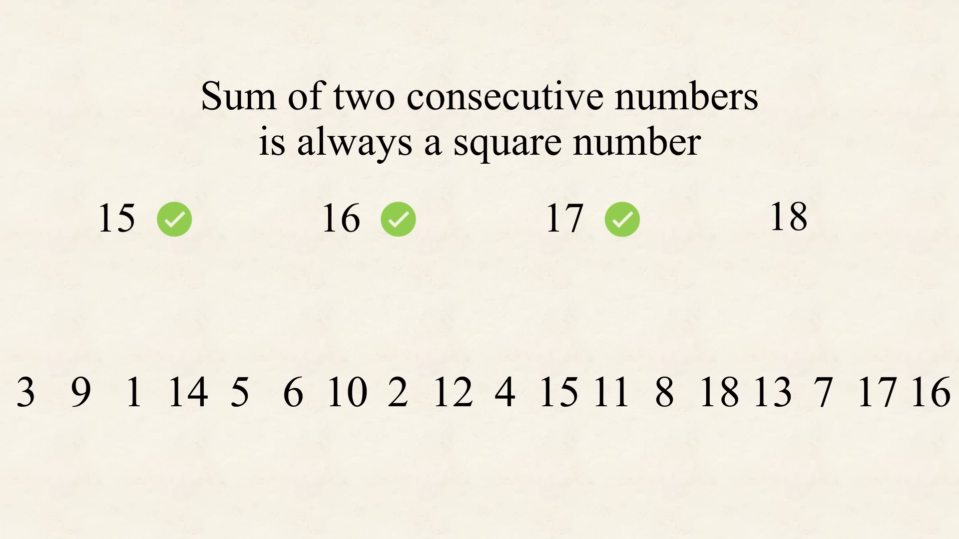
pyautogui.click(789, 221)
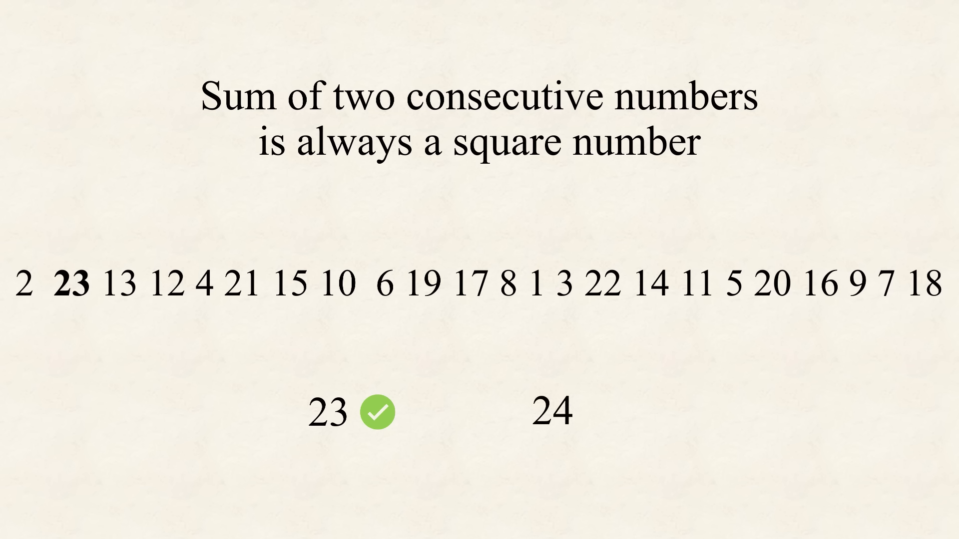
pyautogui.click(547, 411)
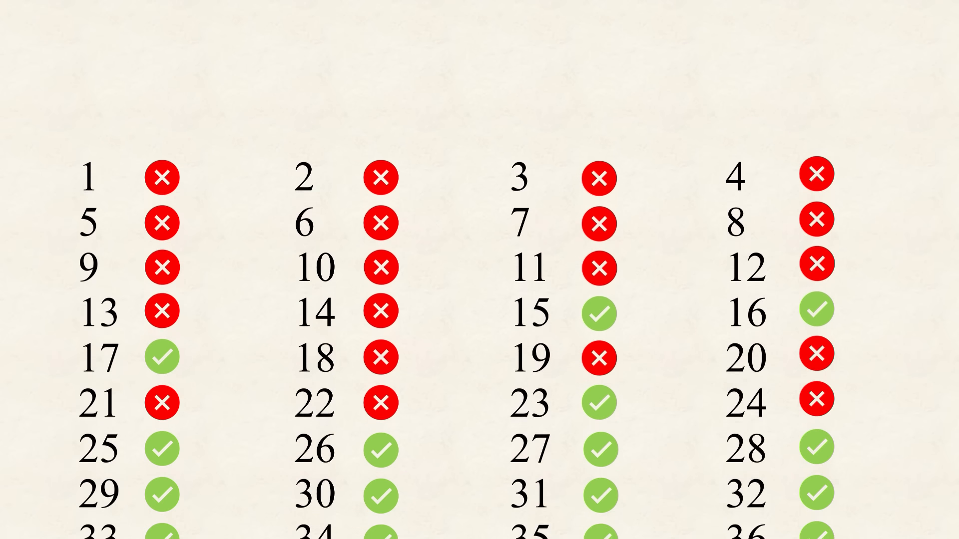
# Scroll forward until 12 and 13 appear beside the lightbulb icon
pyautogui.scroll(-3)
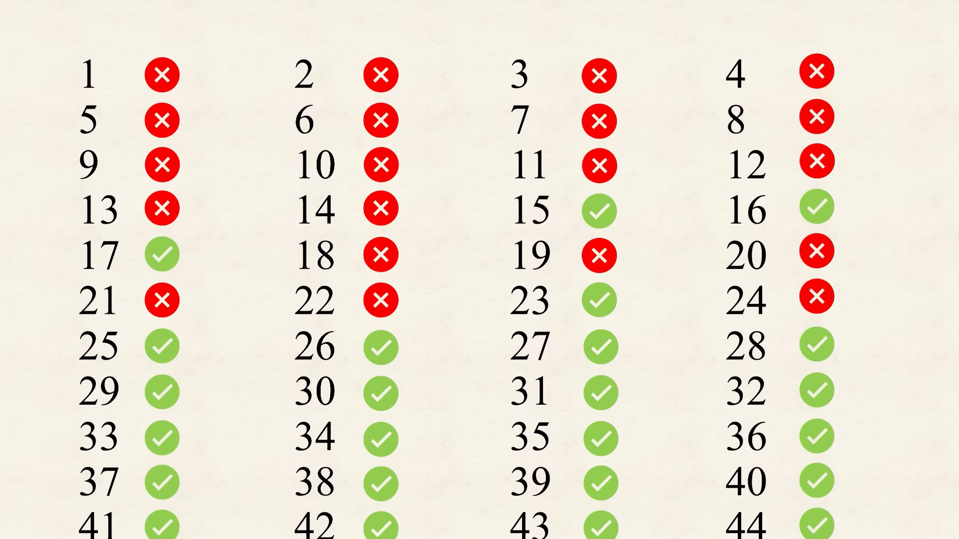
pyautogui.scroll(-3)
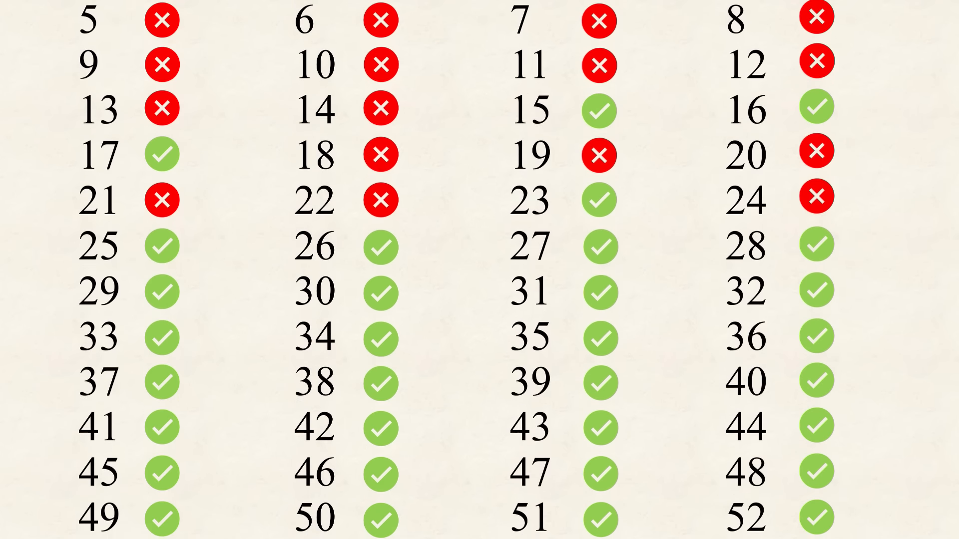
pyautogui.scroll(-3)
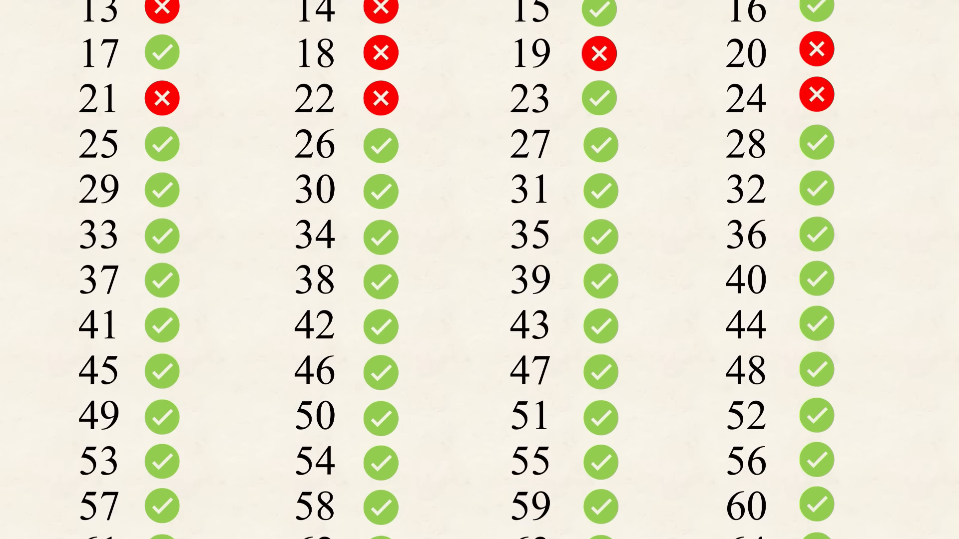
pyautogui.scroll(-3)
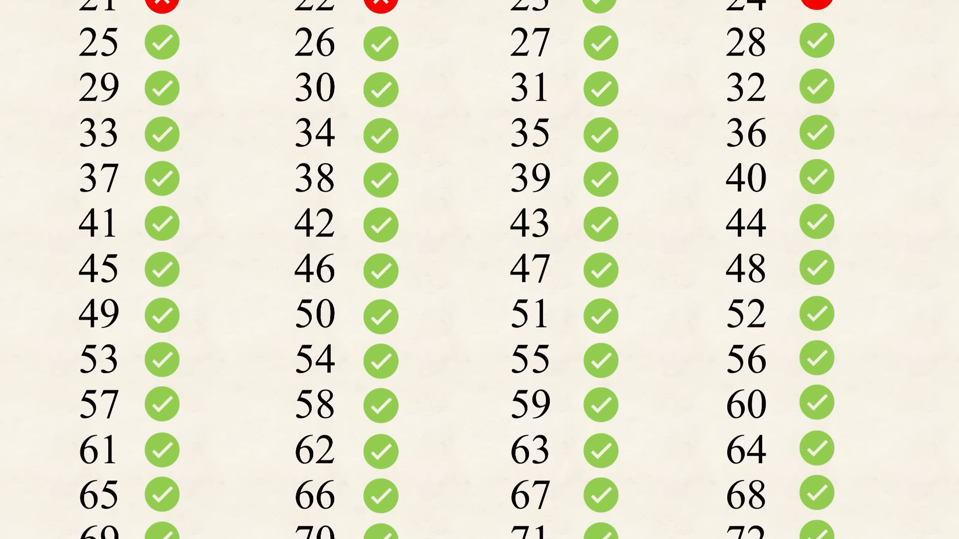
pyautogui.scroll(-3)
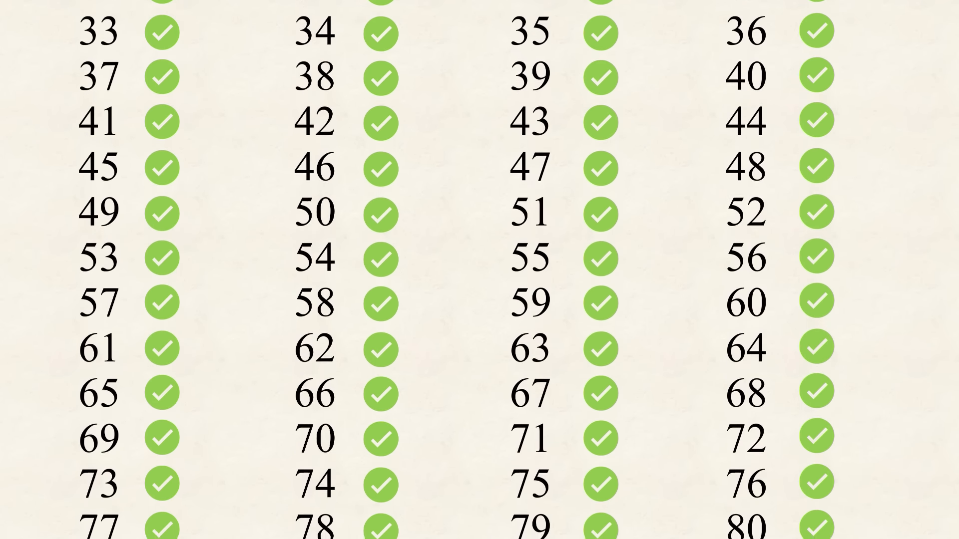
pyautogui.scroll(-3)
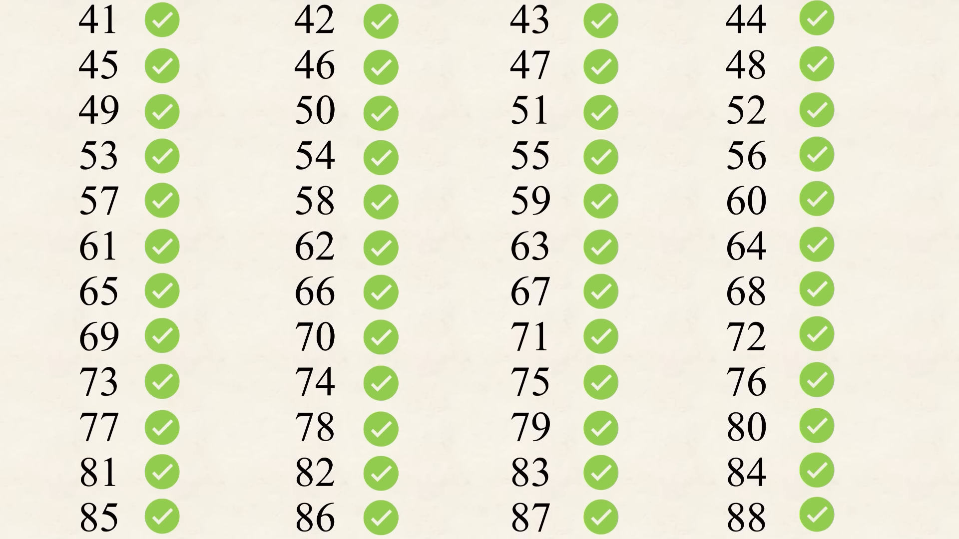
pyautogui.scroll(-3)
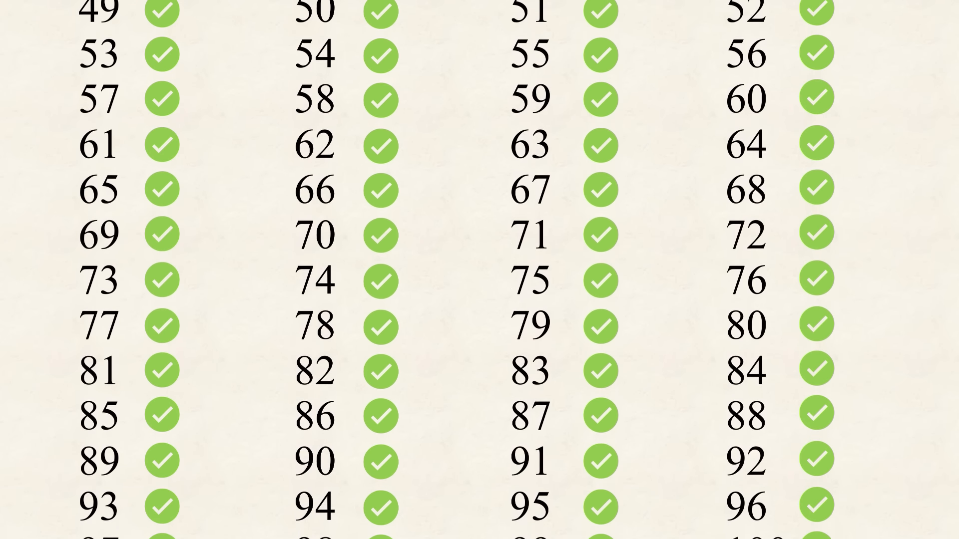
pyautogui.scroll(-3)
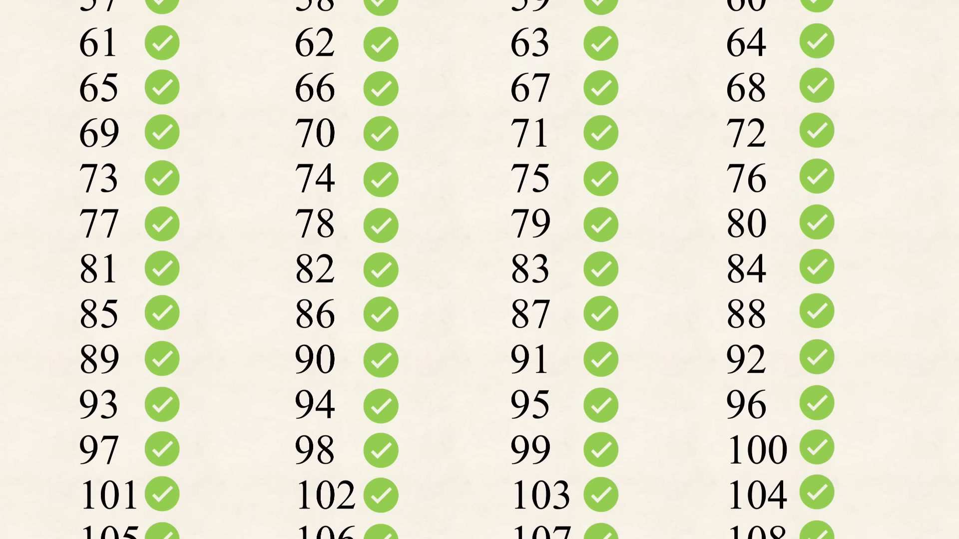
pyautogui.scroll(-3)
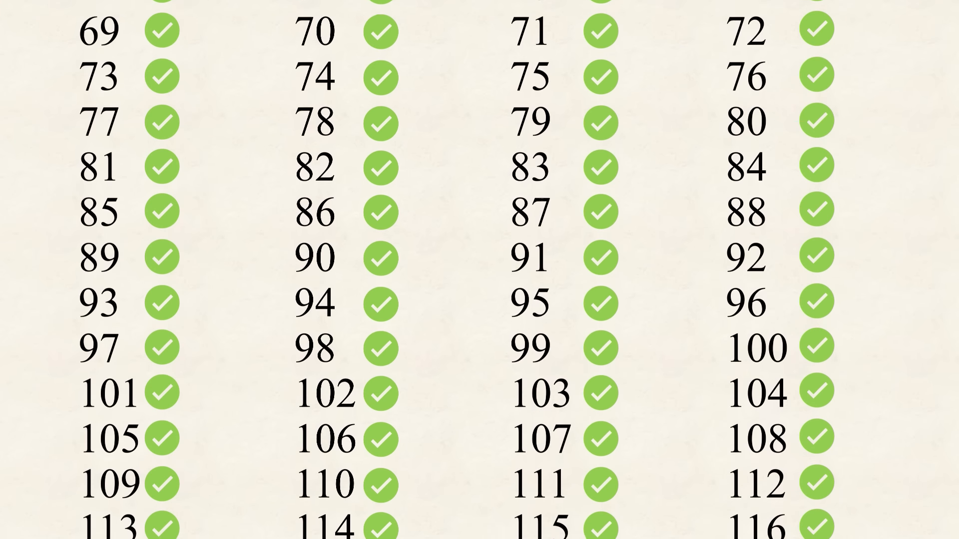
pyautogui.scroll(-3)
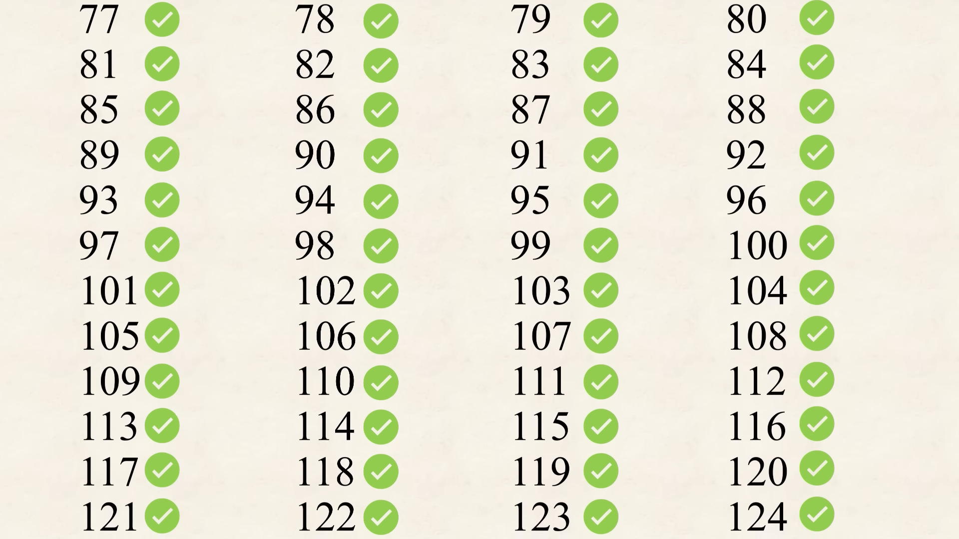
pyautogui.scroll(-3)
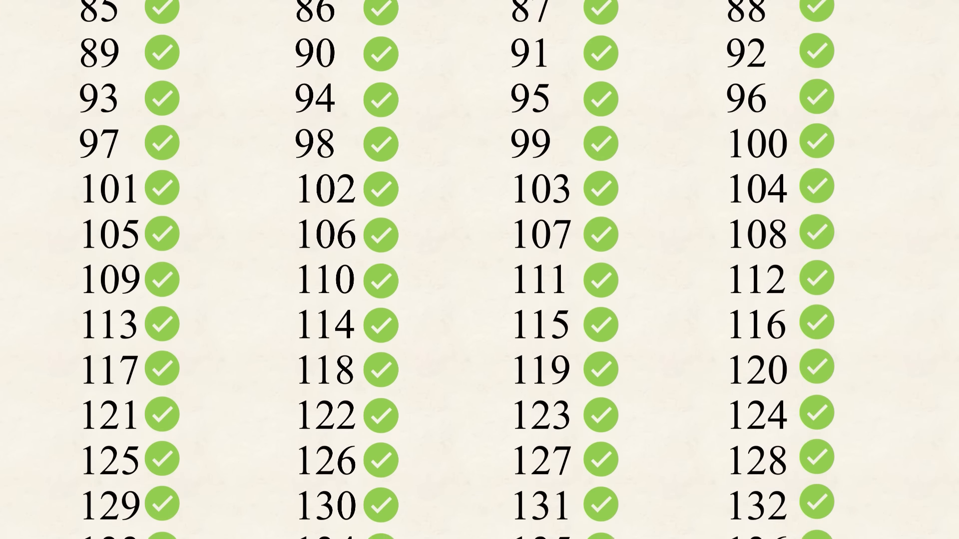
pyautogui.scroll(-3)
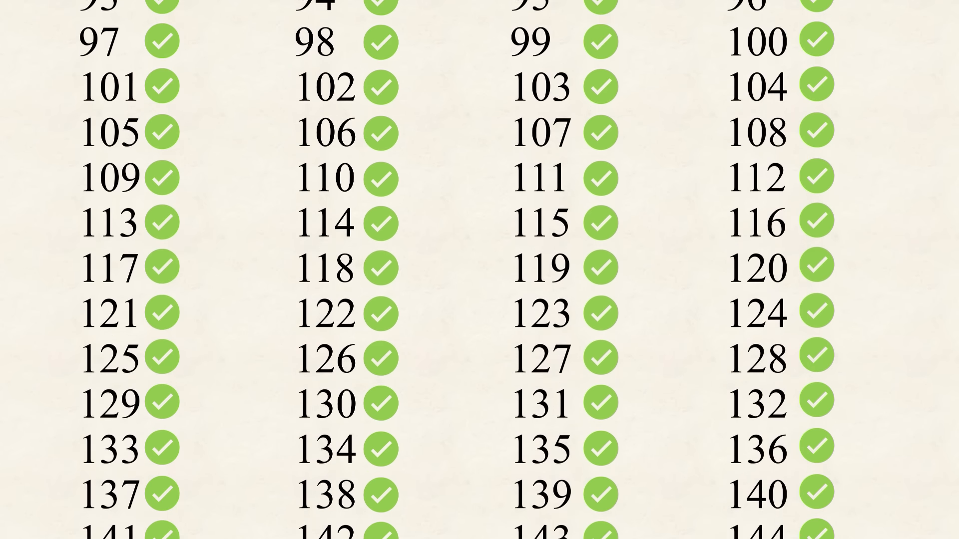
pyautogui.scroll(-3)
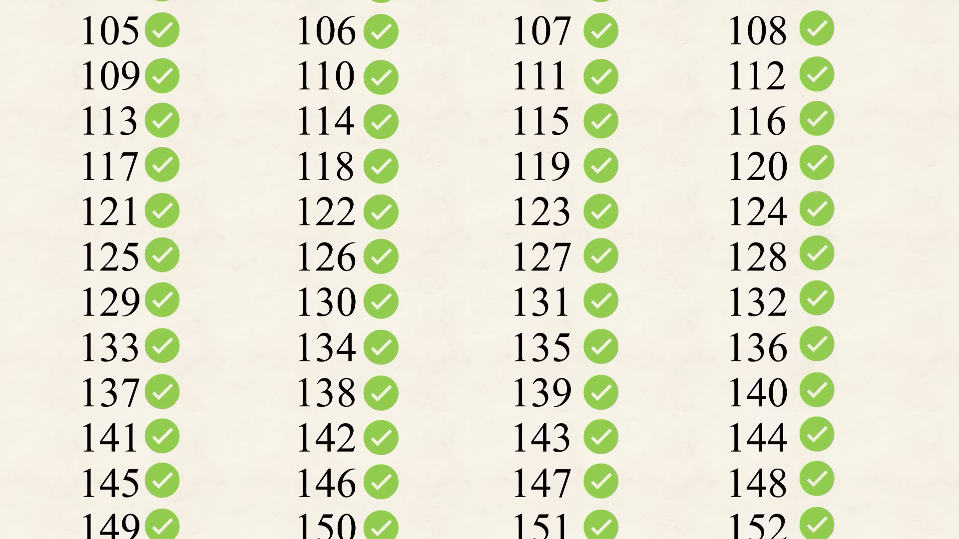
pyautogui.scroll(-3)
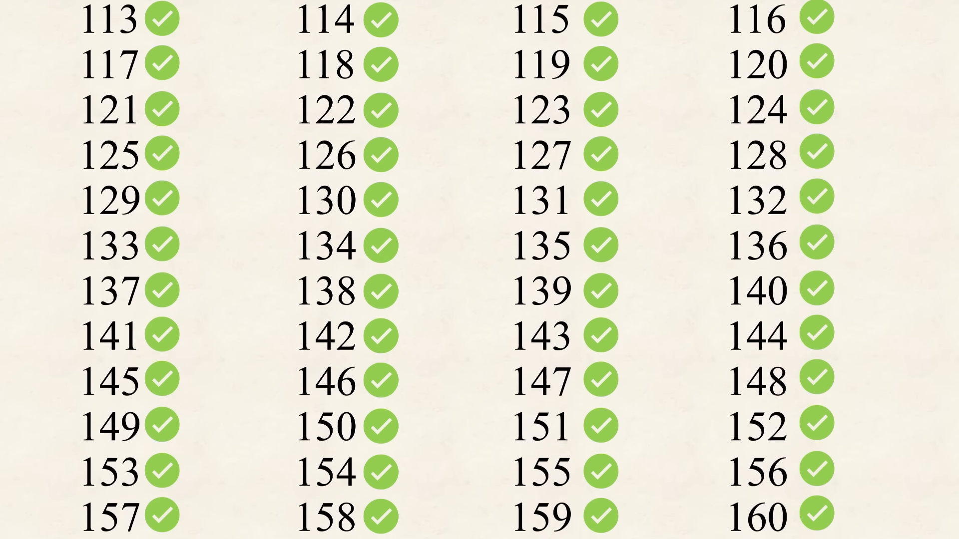
pyautogui.scroll(-3)
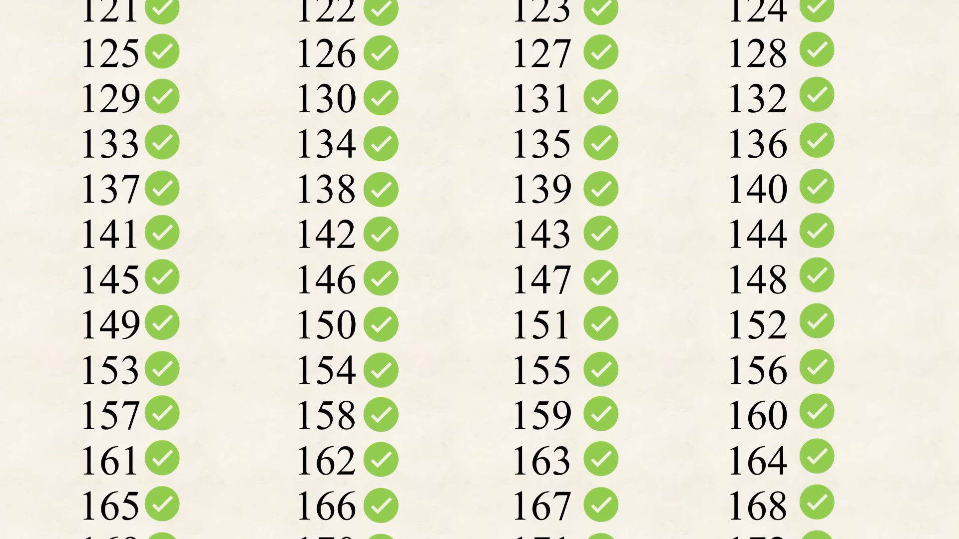
pyautogui.scroll(-3)
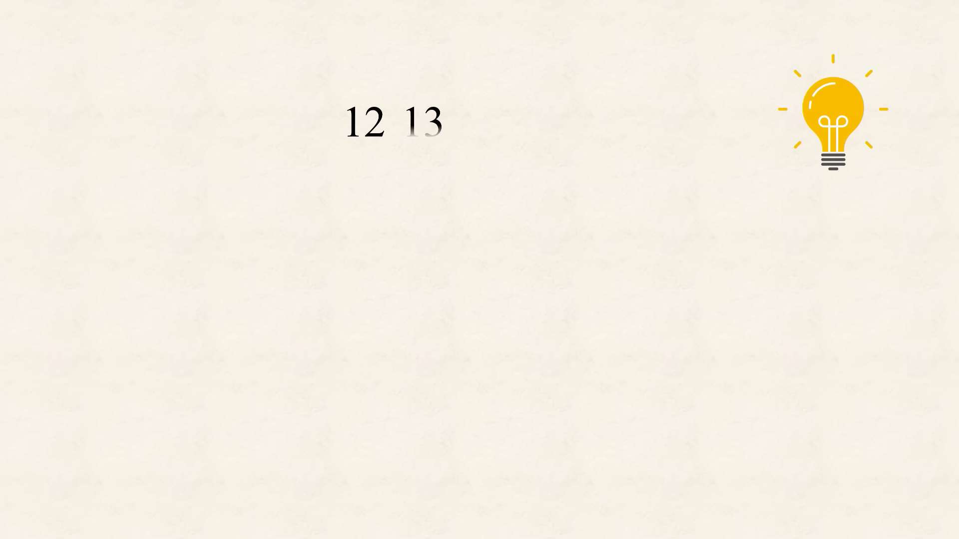
pyautogui.write('3 1')
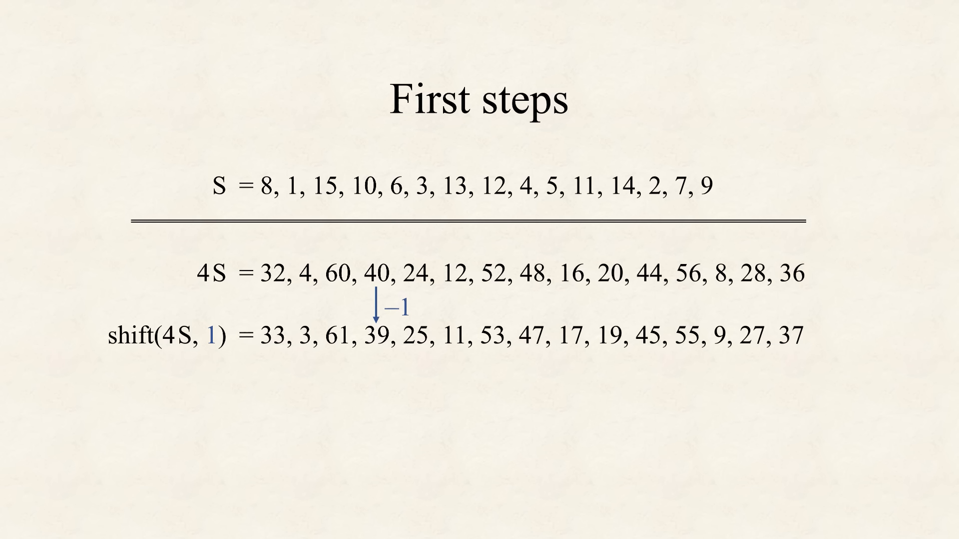
# Remove the −1 arrow, reveal the shift(4S, –1) row, and advance the animation
pyautogui.press('right')
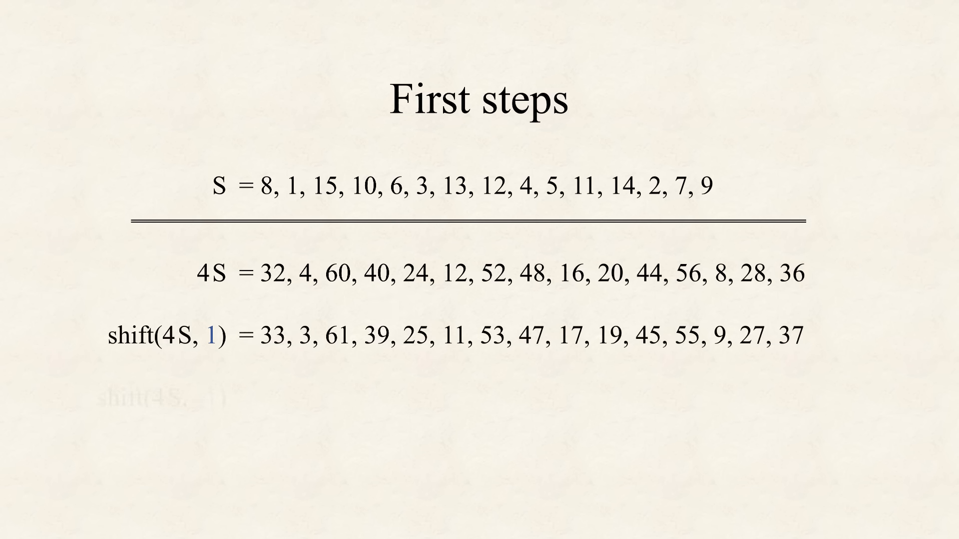
pyautogui.press('right')
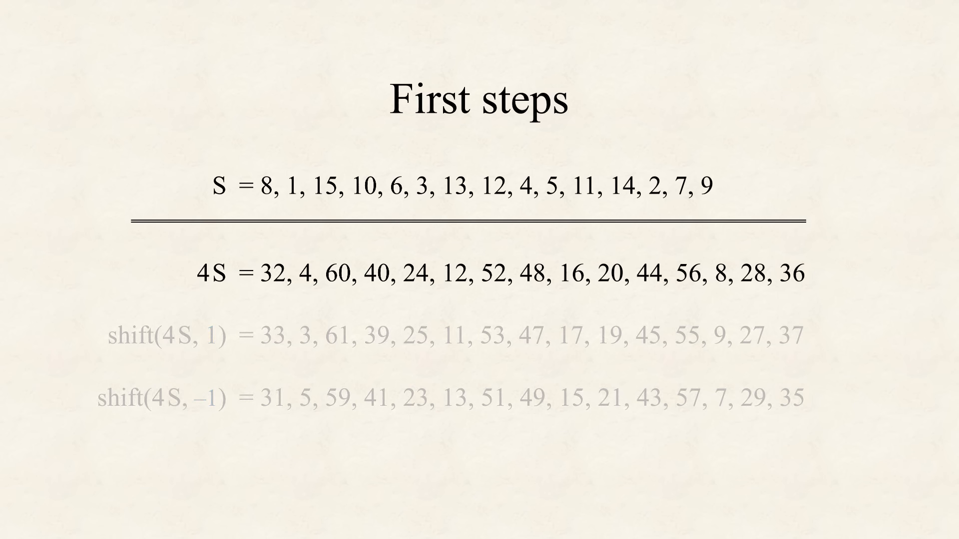
pyautogui.press('Right')
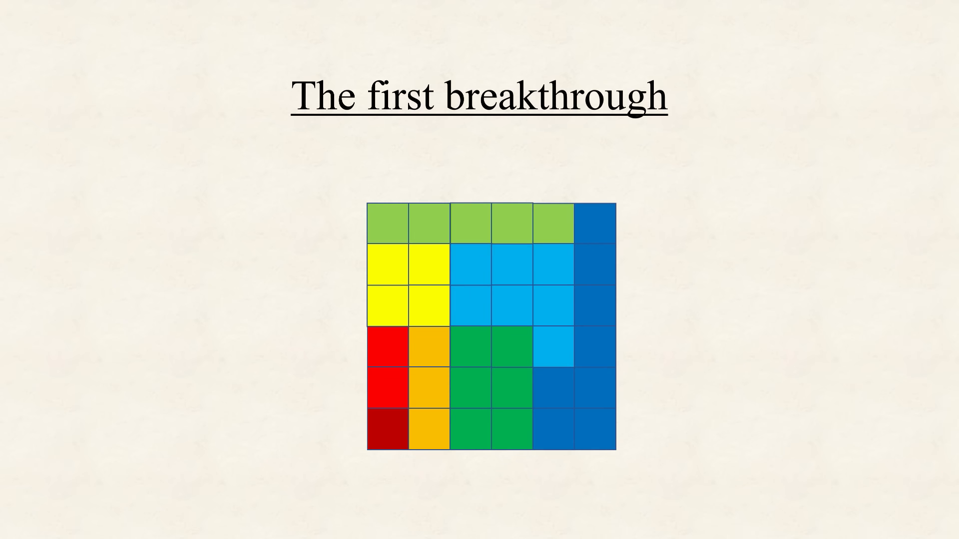
pyautogui.press('right')
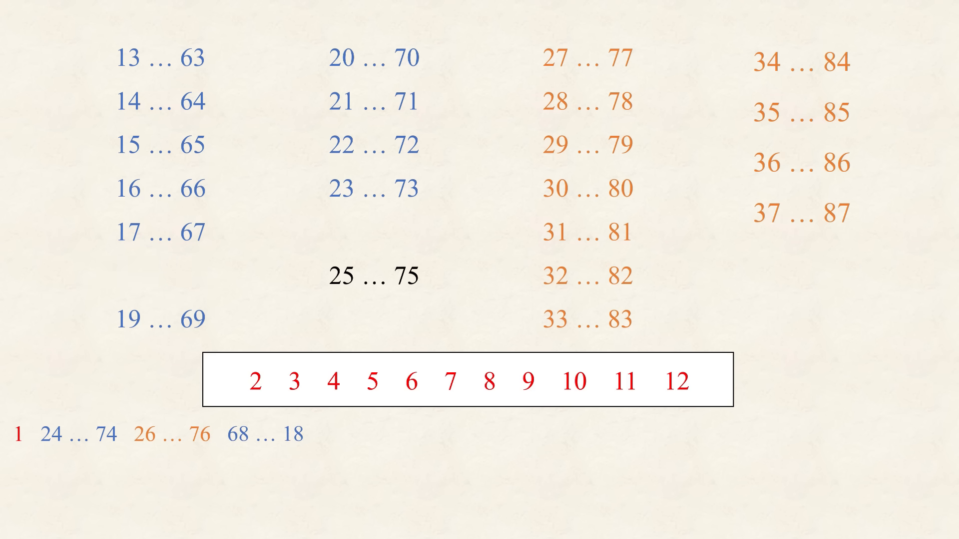
# Reveal the number-pair columns 13…63 to 37…87 with 2–12 boxed red
pyautogui.click(584, 235)
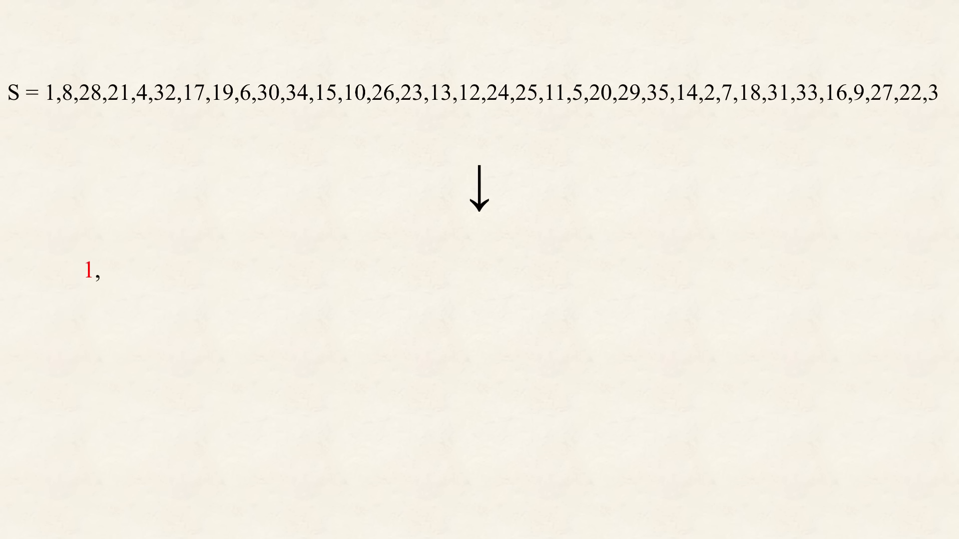
# Enter 'shift(25S, – 1),' for the row beginning with the red 1
pyautogui.write('shift(25S, – 1),')
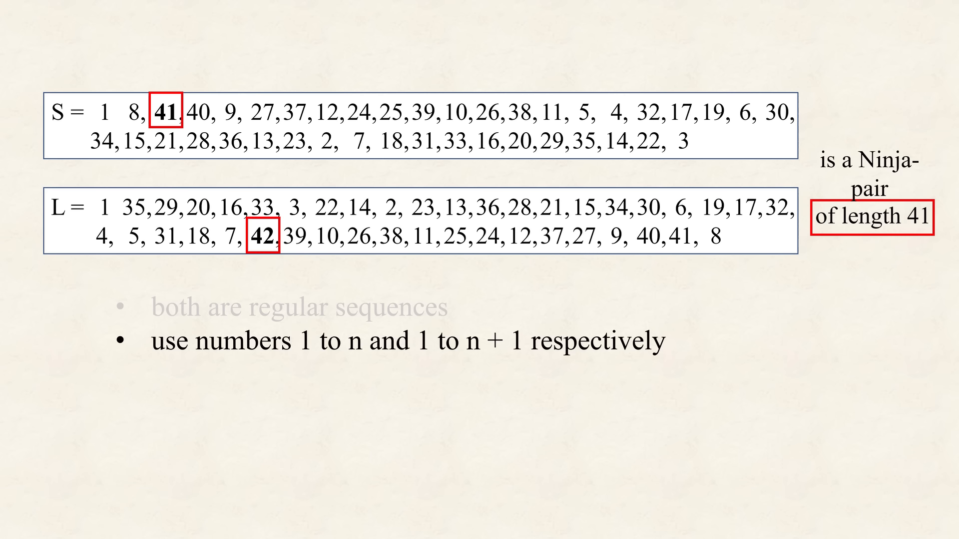
# Step through the length-41 Ninja-pair bullets, then move to the 49n + 50 slide
pyautogui.press('right')
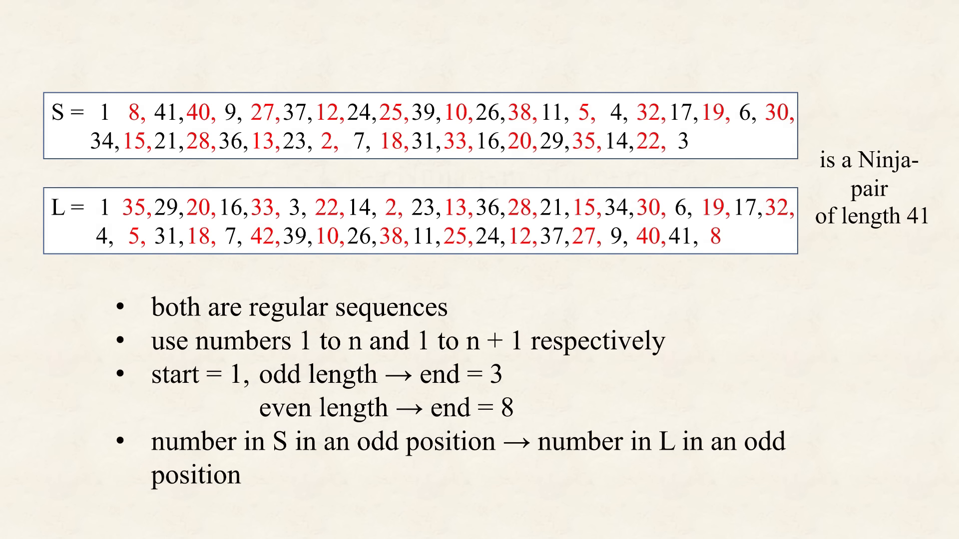
pyautogui.press('Right')
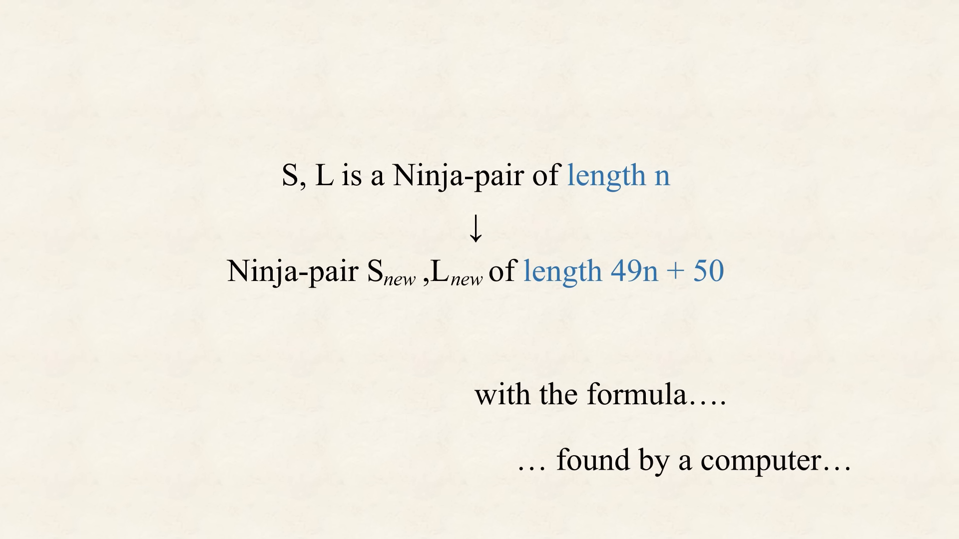
# Move from the 49n + 50 extension slide to the shifted 4S number-line slide
pyautogui.press('Right')
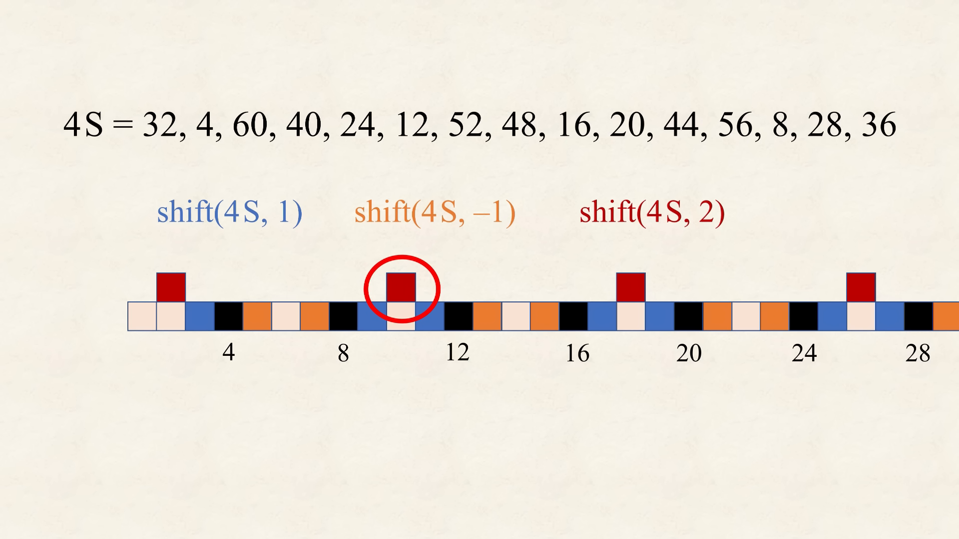
# Move past the coloured-square 4S shift slide to the next proof slide
pyautogui.press('right')
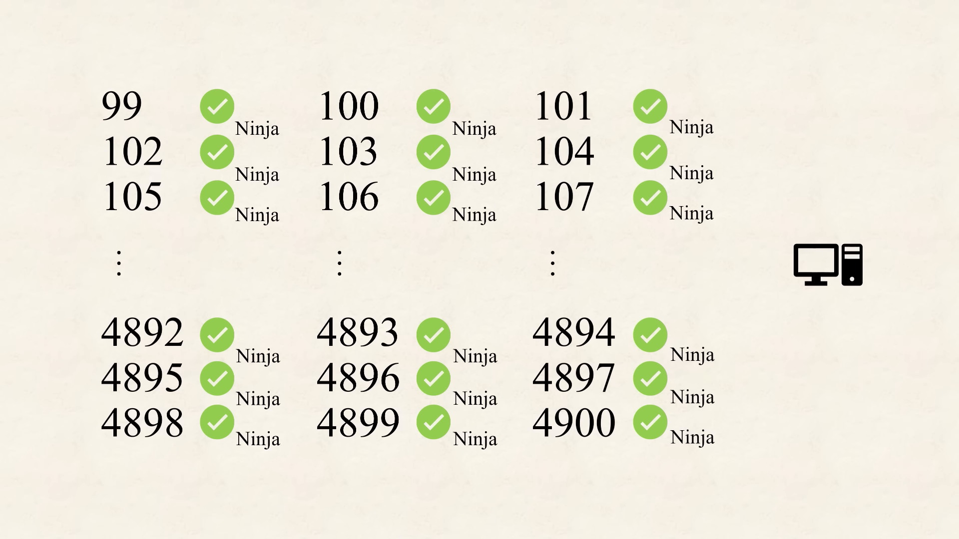
# Scroll the Ninja lengths list past 4900 to show 4901–4909
pyautogui.scroll(-3)
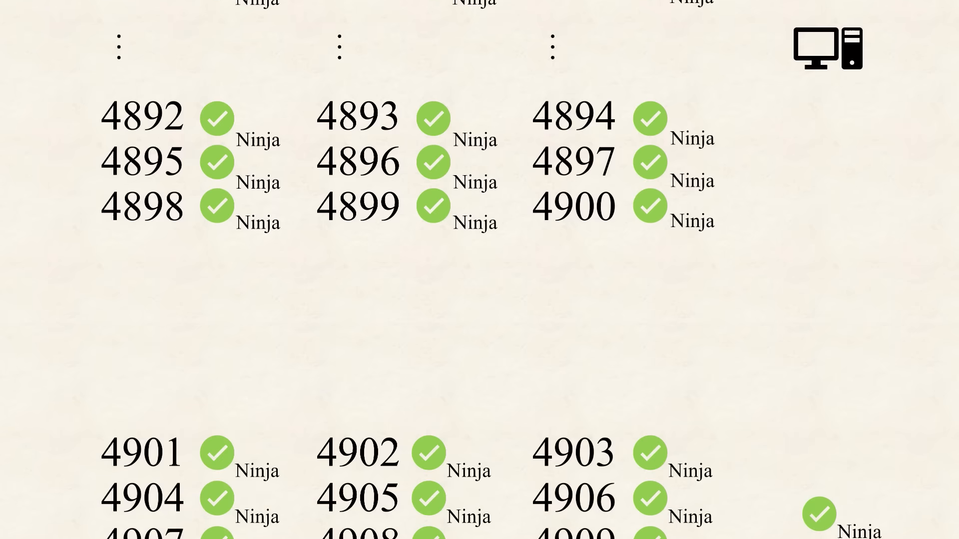
# Scroll the checked Ninja list on to 4915 beside the books icon
pyautogui.scroll(-3)
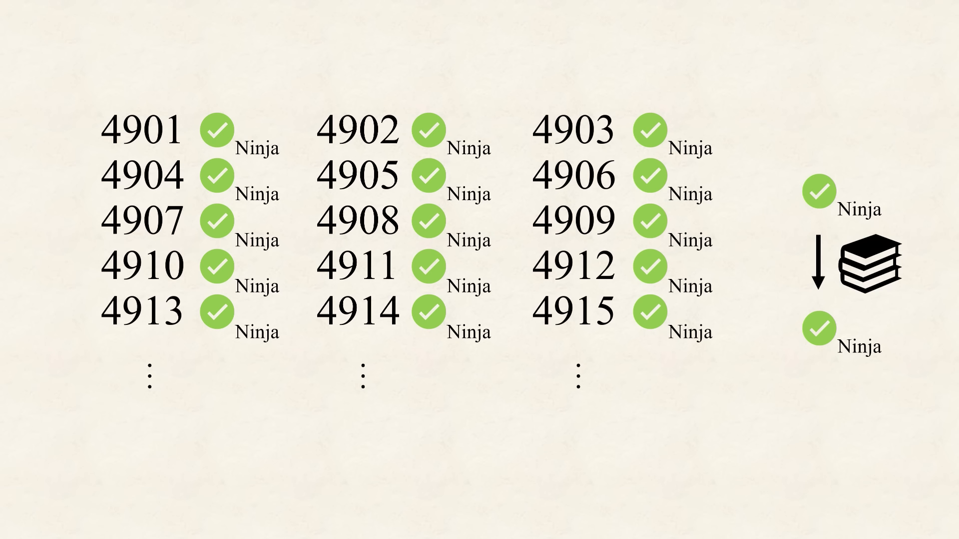
pyautogui.scroll(-3)
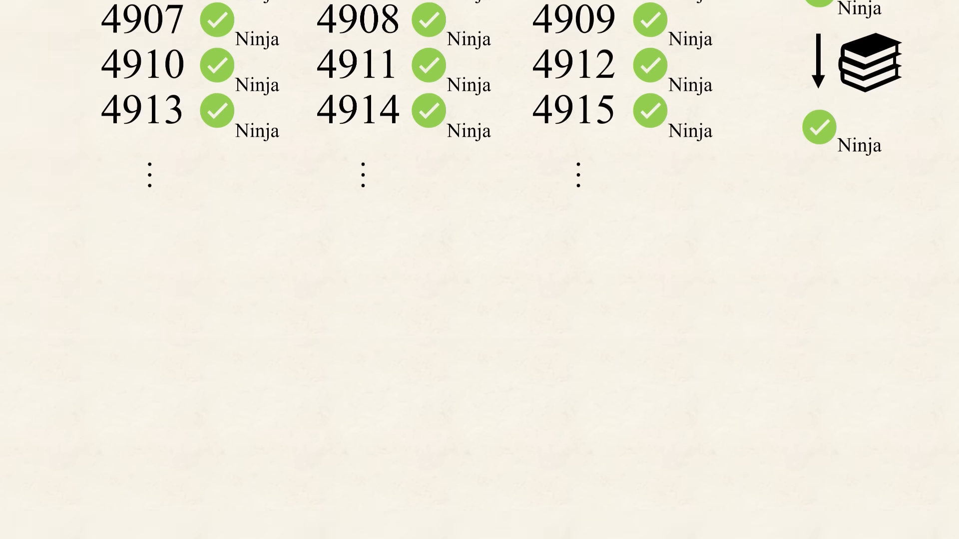